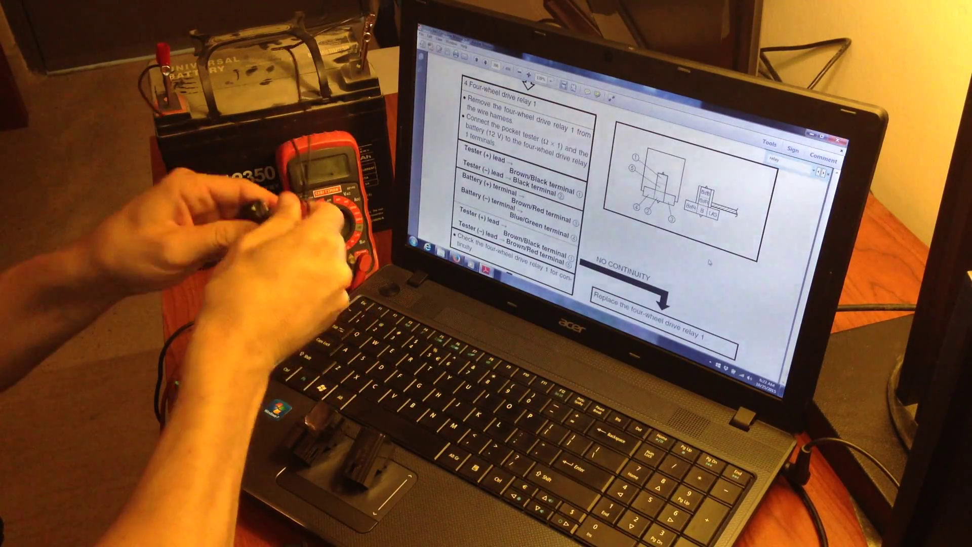
pyautogui.scroll(-3)
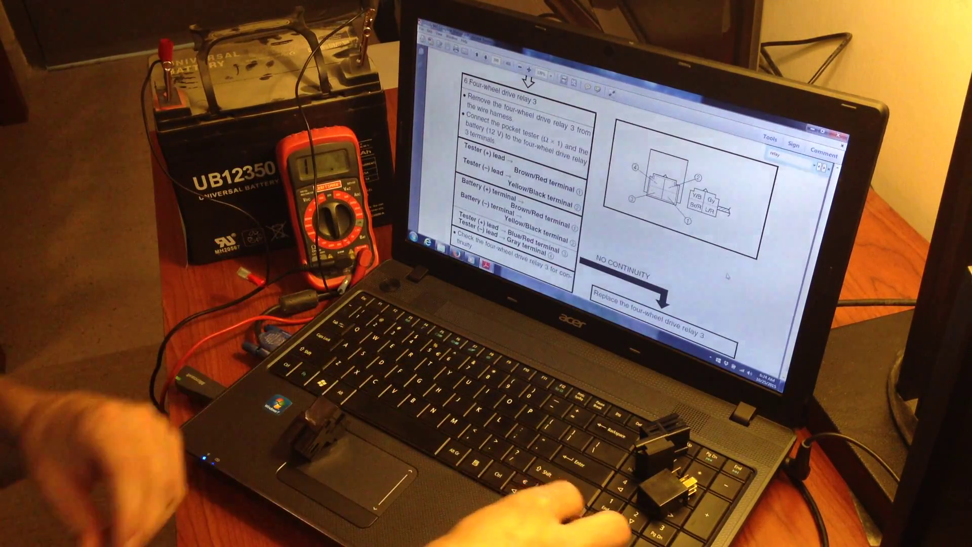
pyautogui.scroll(-3)
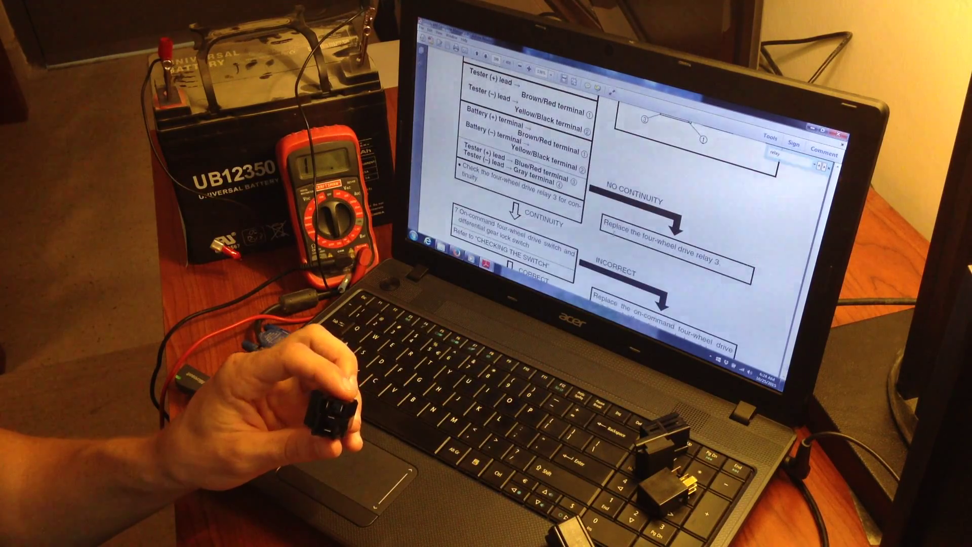
pyautogui.scroll(-3)
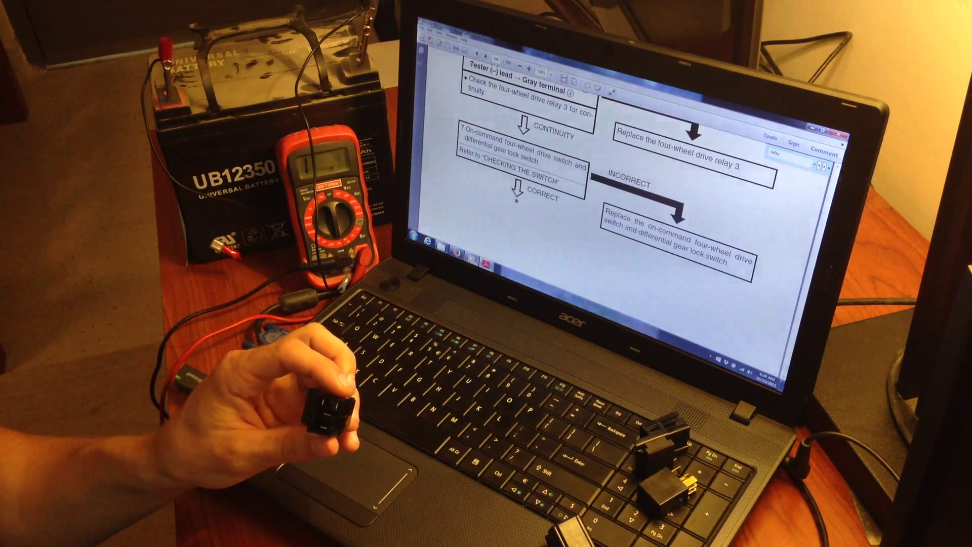